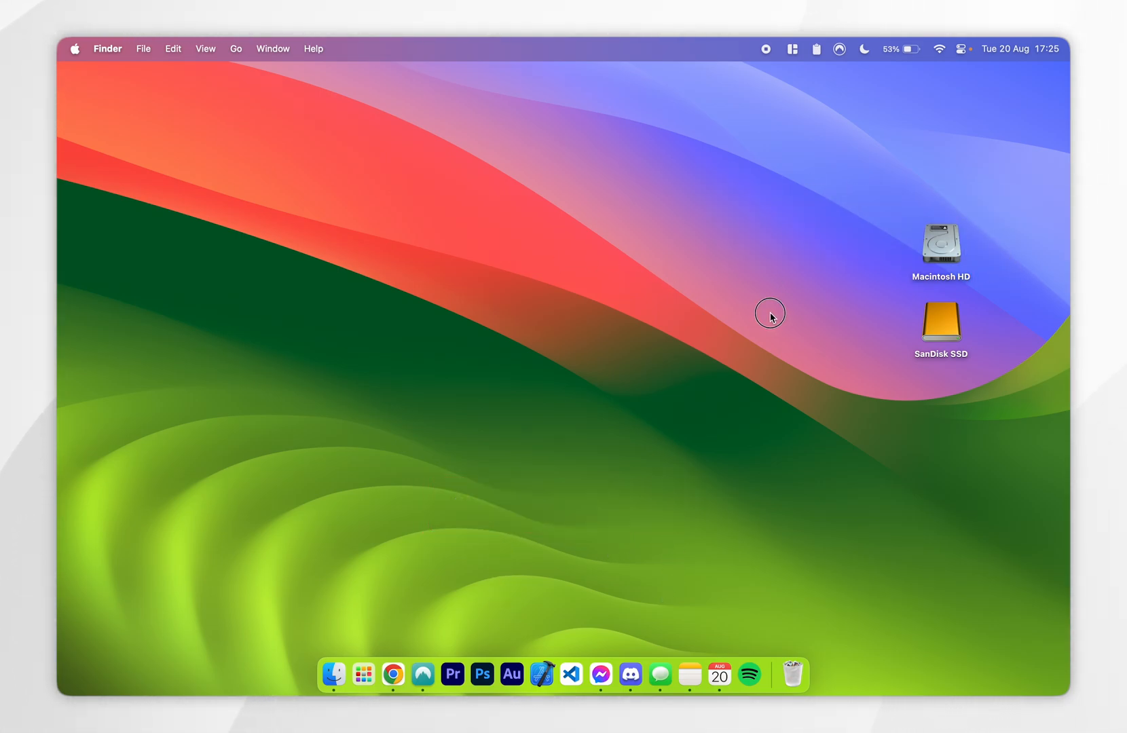
{"action": "mouse_move", "coordinate": [602, 259]}
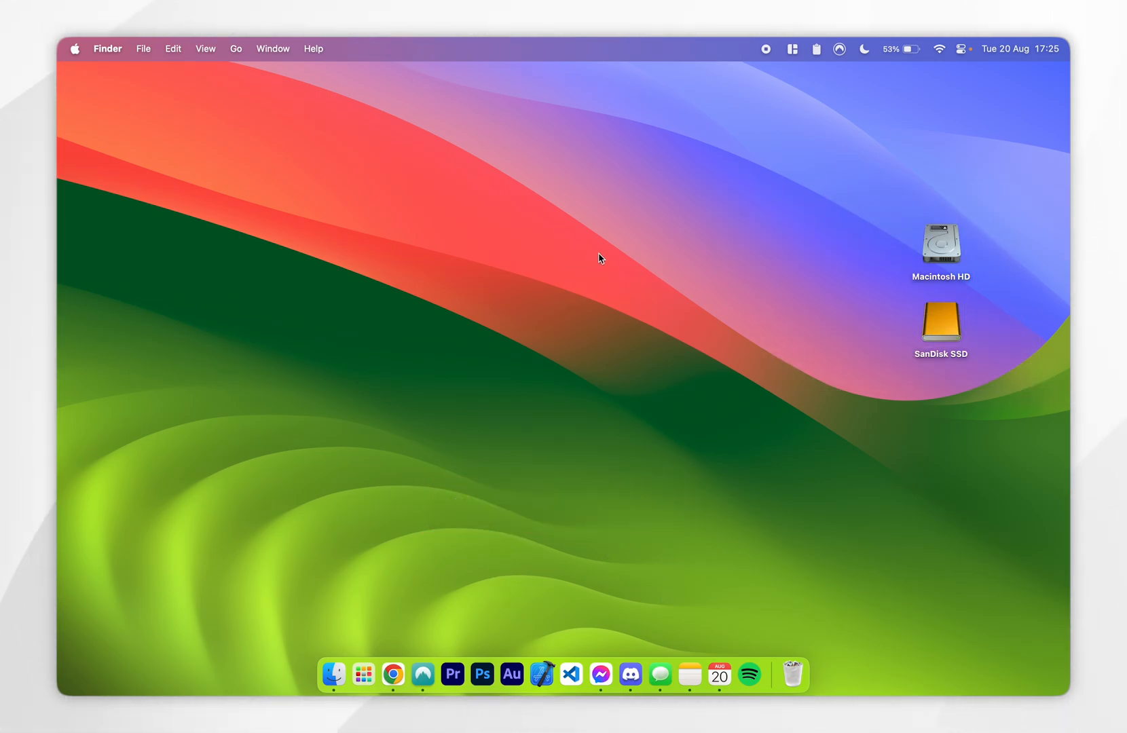
{"action": "mouse_move", "coordinate": [560, 260]}
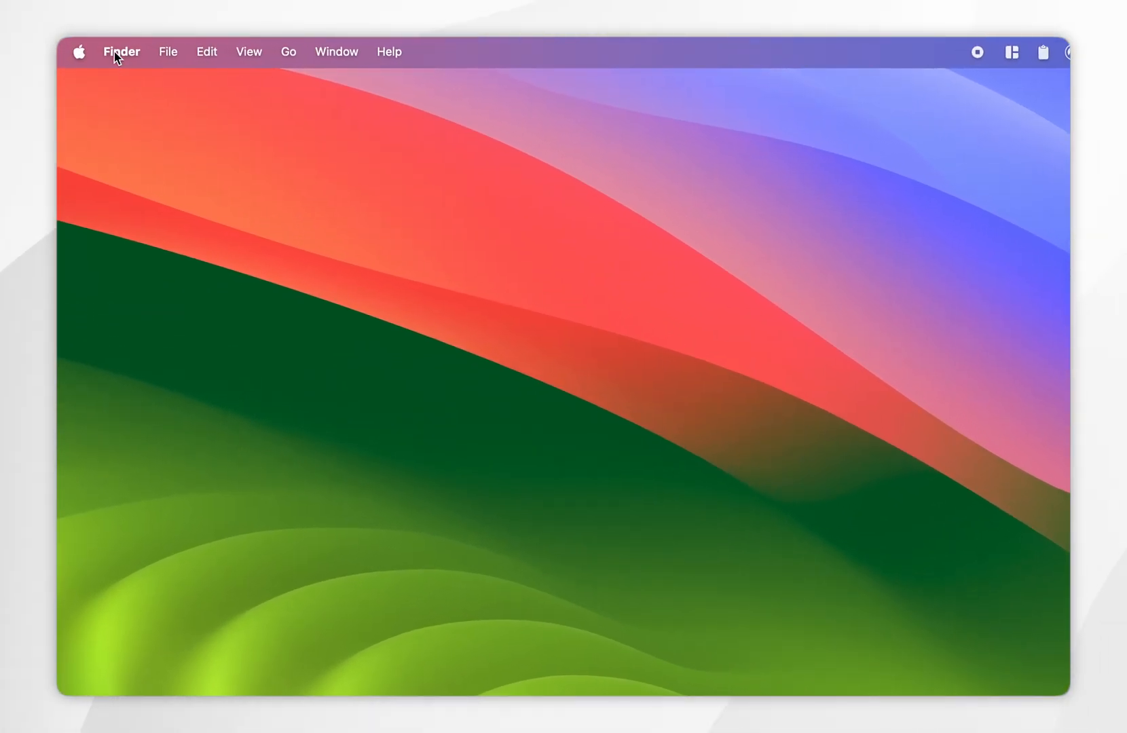
Step: In Finder Settings General, stop showing hard disks and external disks on the desktop
{"action": "left_click", "coordinate": [121, 52]}
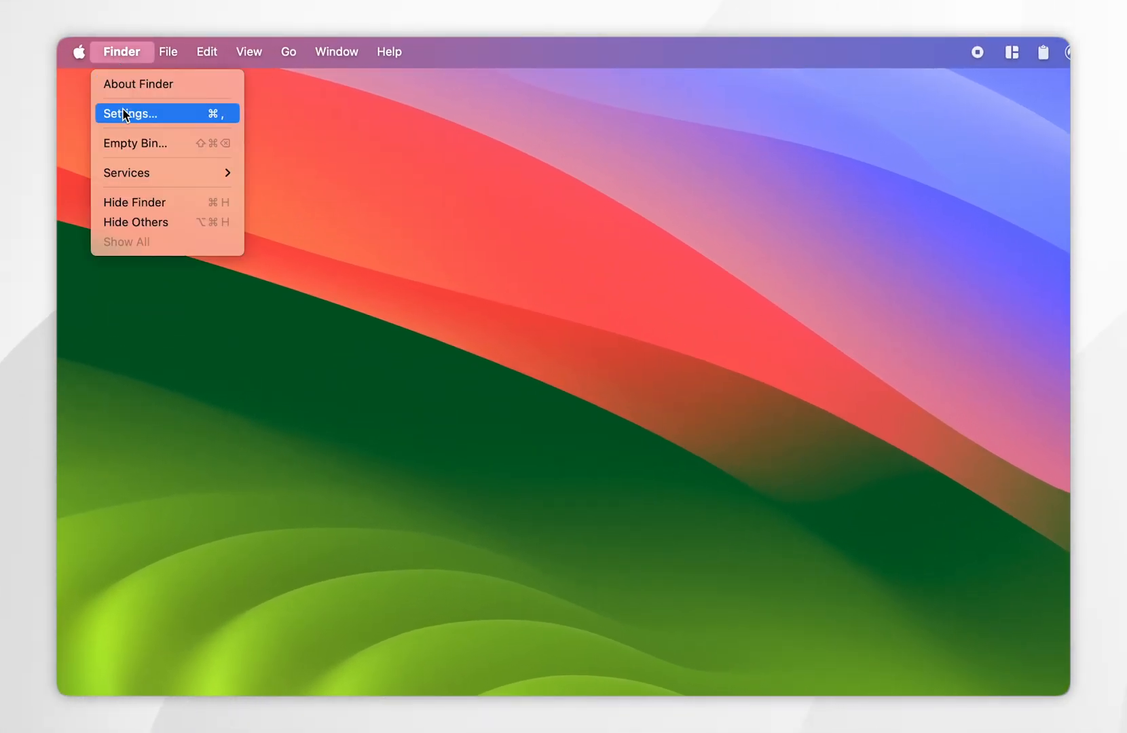
{"action": "left_click", "coordinate": [130, 112]}
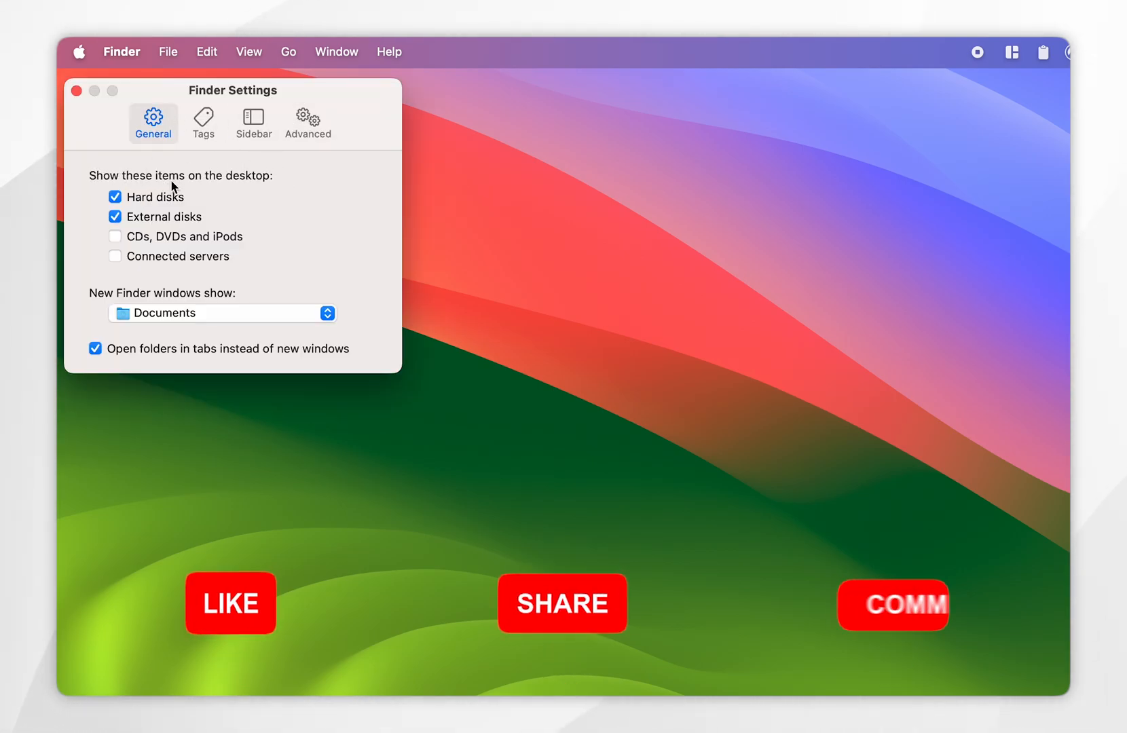
{"action": "left_click", "coordinate": [114, 197]}
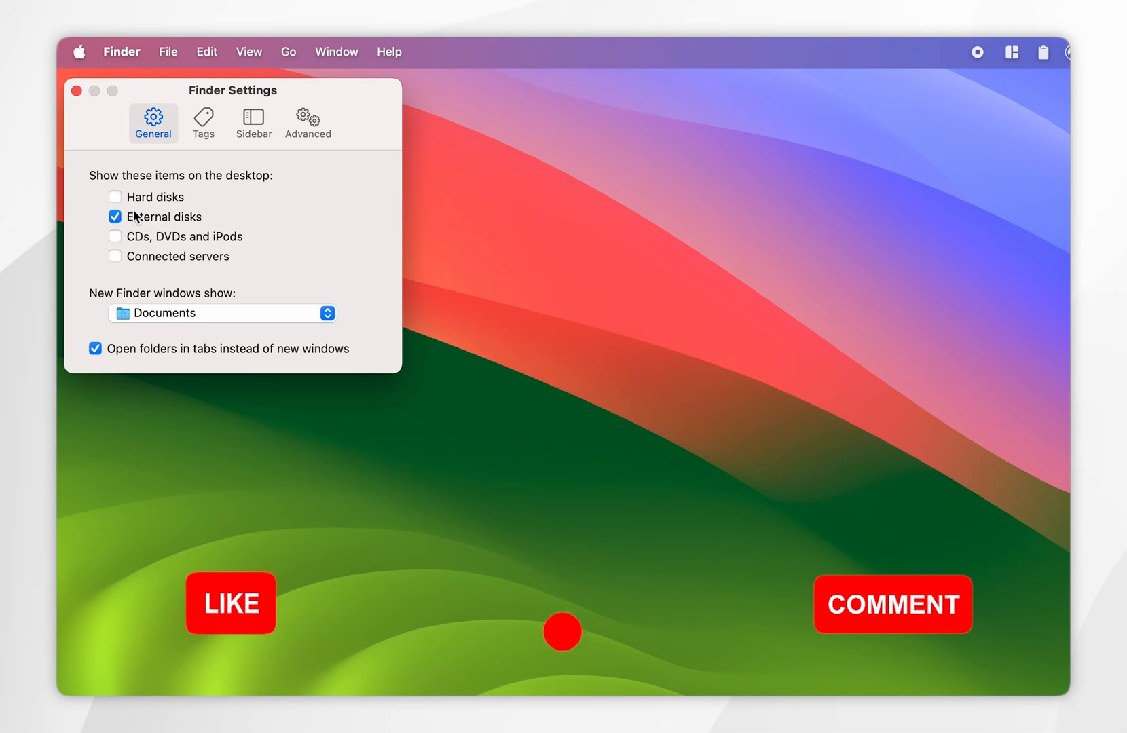
{"action": "left_click", "coordinate": [115, 216]}
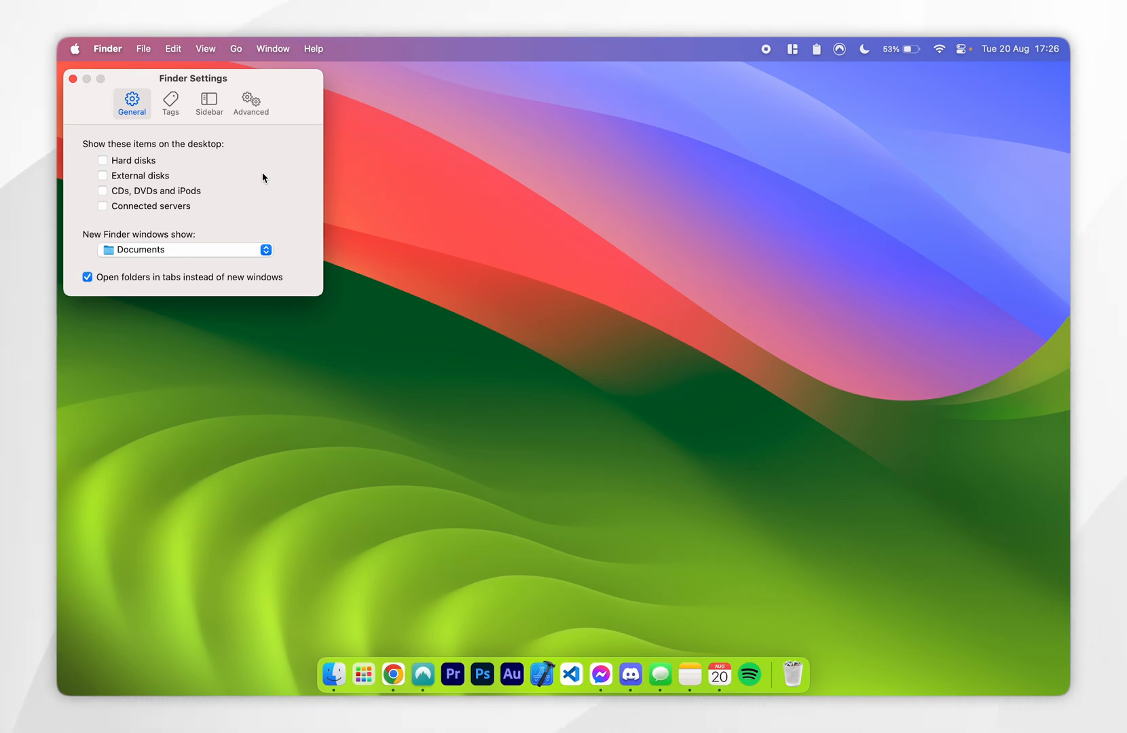
{"action": "mouse_move", "coordinate": [273, 147]}
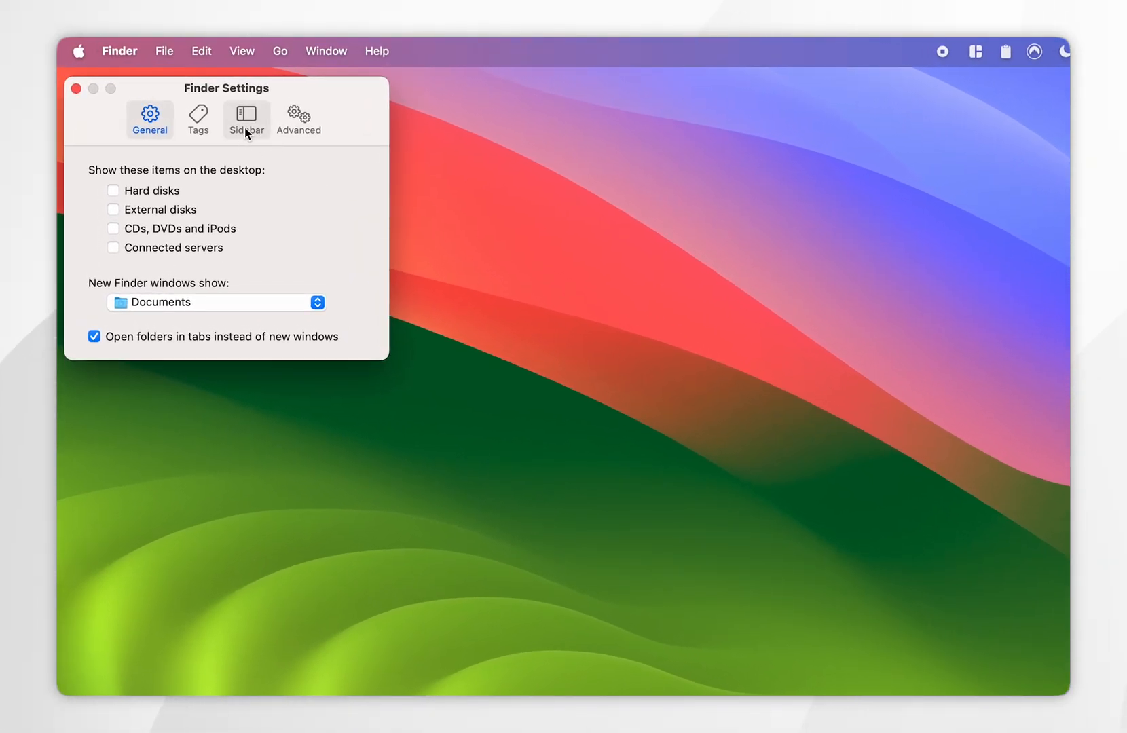
Step: Under Sidebar Locations, enable Hard disks and External disks, then close Settings
{"action": "left_click", "coordinate": [245, 118]}
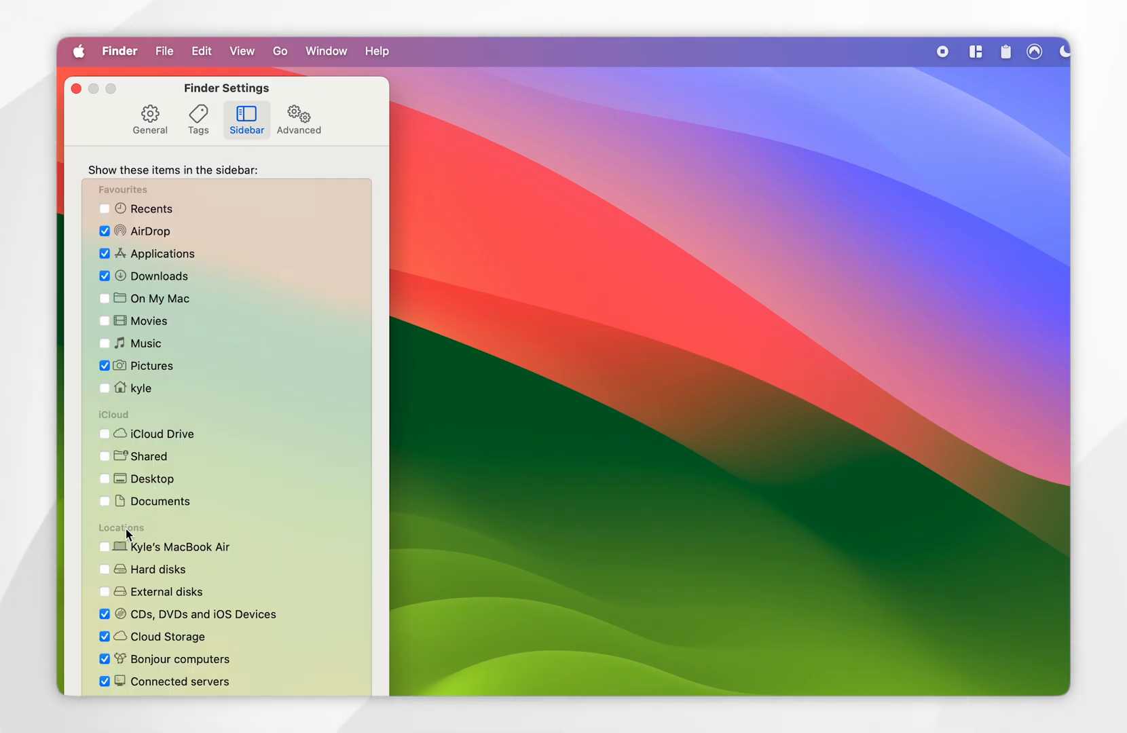
{"action": "left_click", "coordinate": [104, 569]}
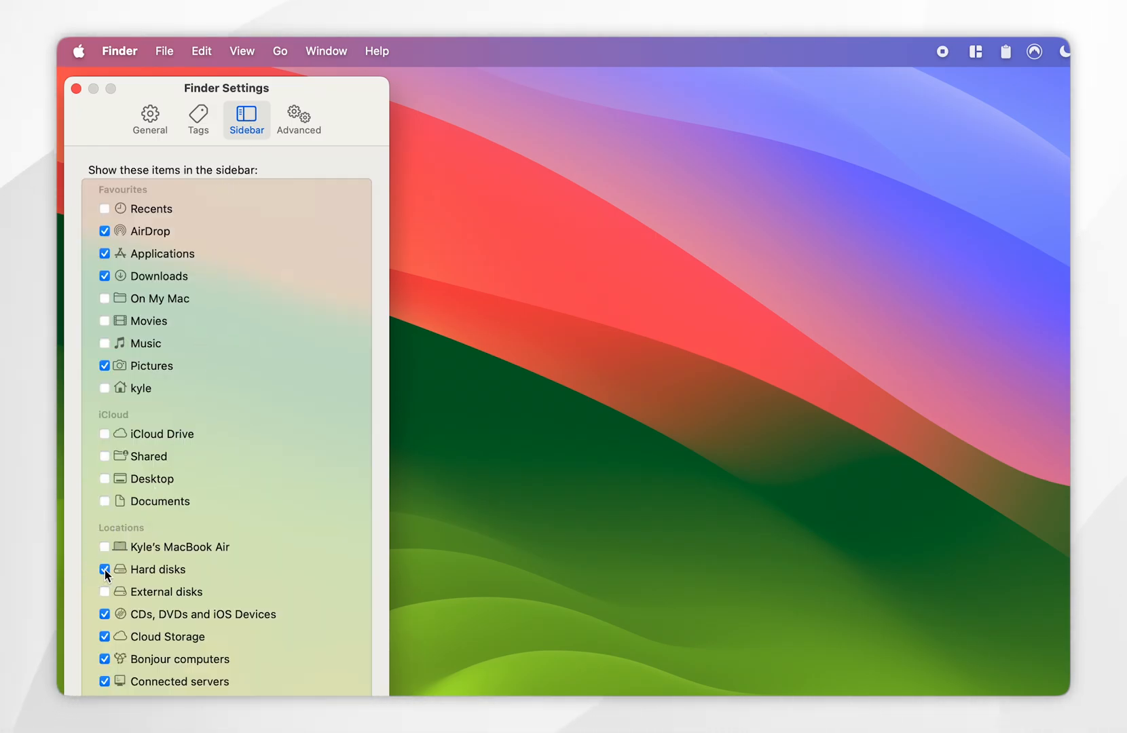
{"action": "left_click", "coordinate": [104, 592]}
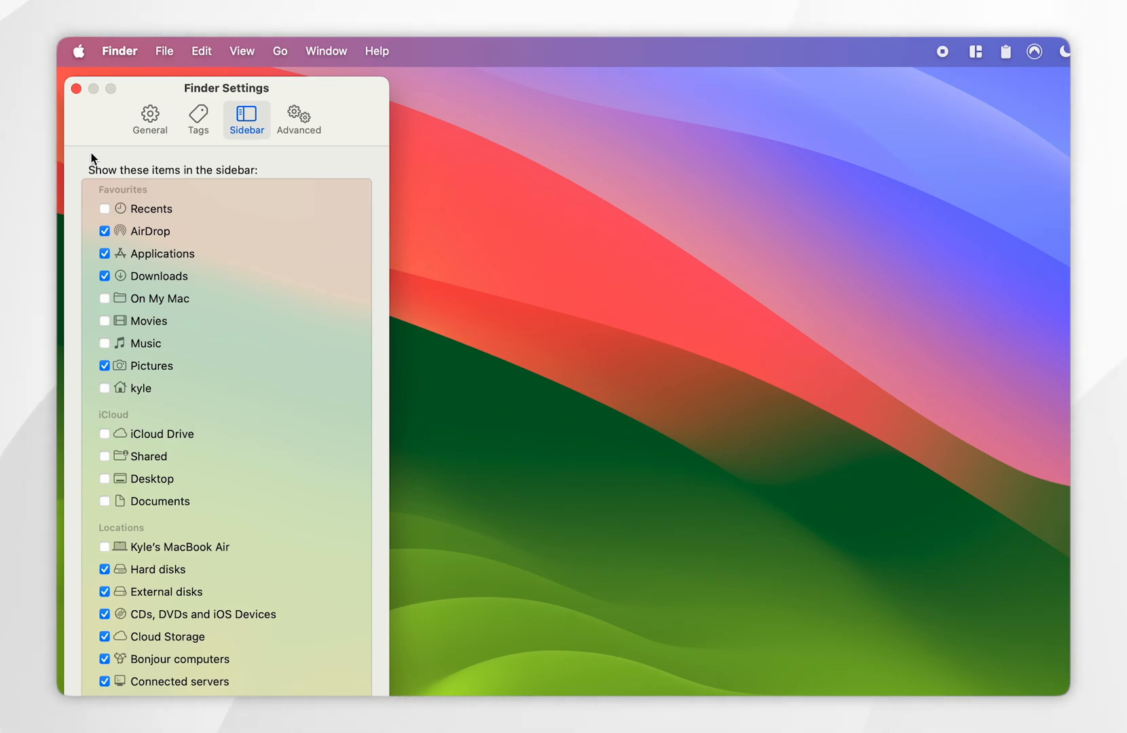
{"action": "left_click", "coordinate": [75, 88]}
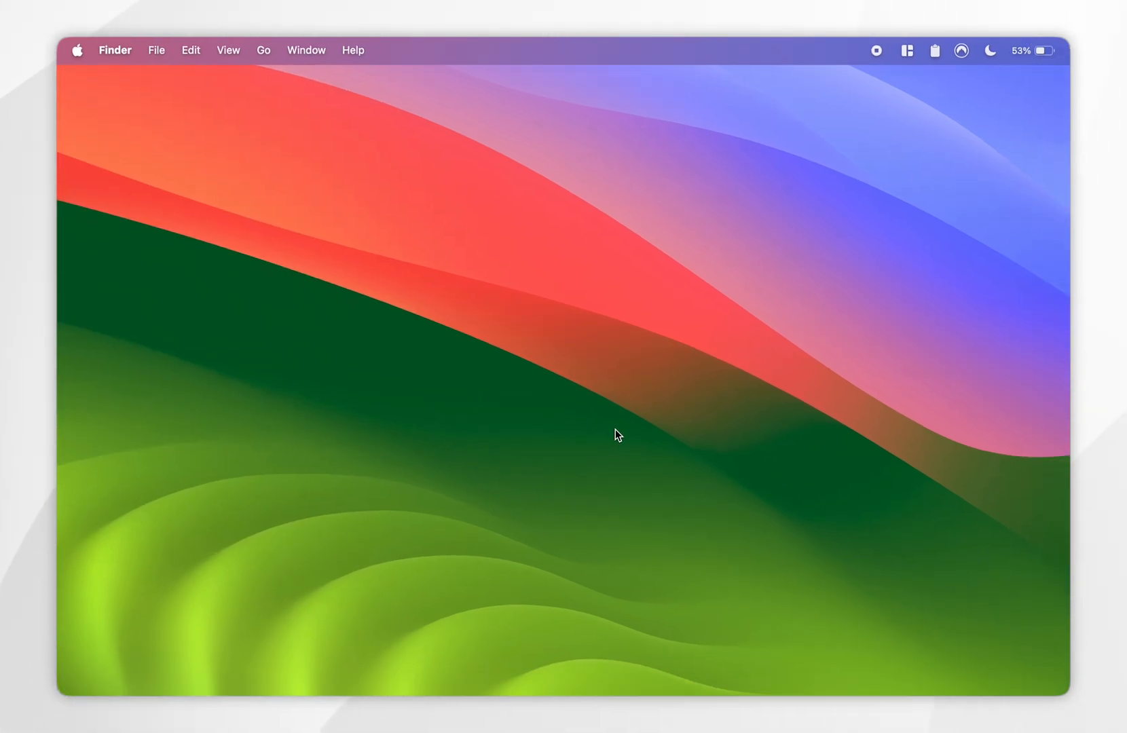
Step: In a new Finder window, browse Macintosh HD and then SanDisk SSD from the sidebar Locations
{"action": "left_click", "coordinate": [333, 674]}
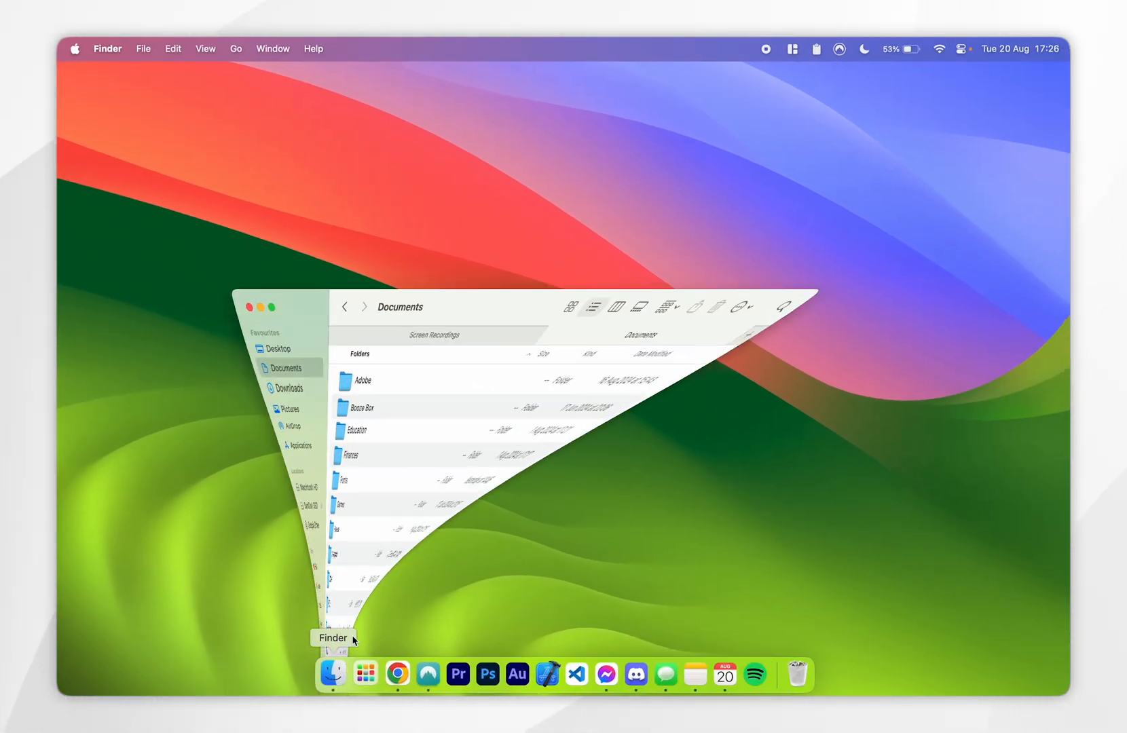
{"action": "left_click", "coordinate": [333, 674]}
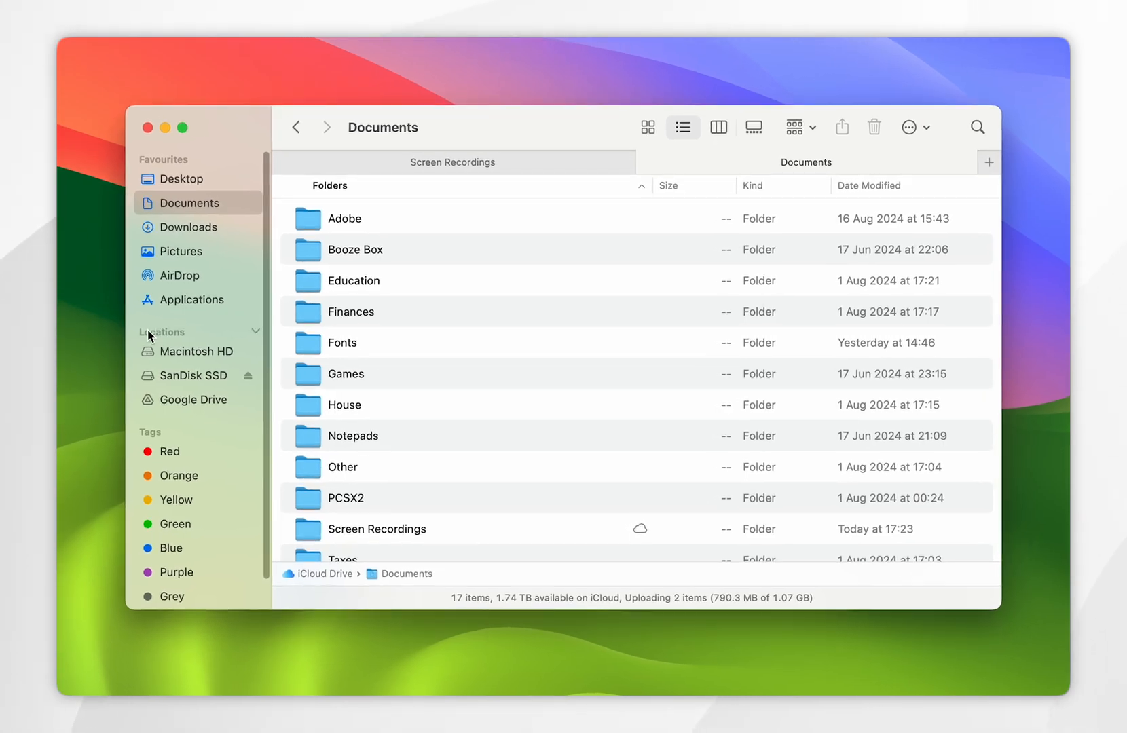
{"action": "left_click", "coordinate": [200, 352]}
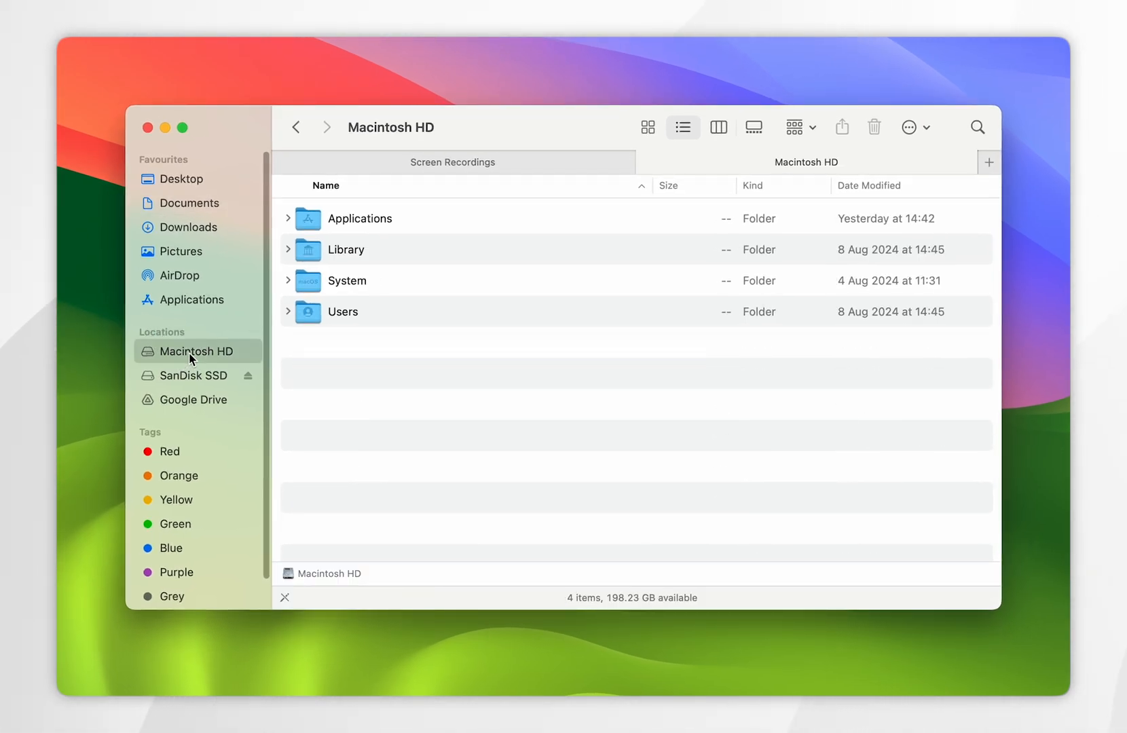
{"action": "left_click", "coordinate": [200, 374]}
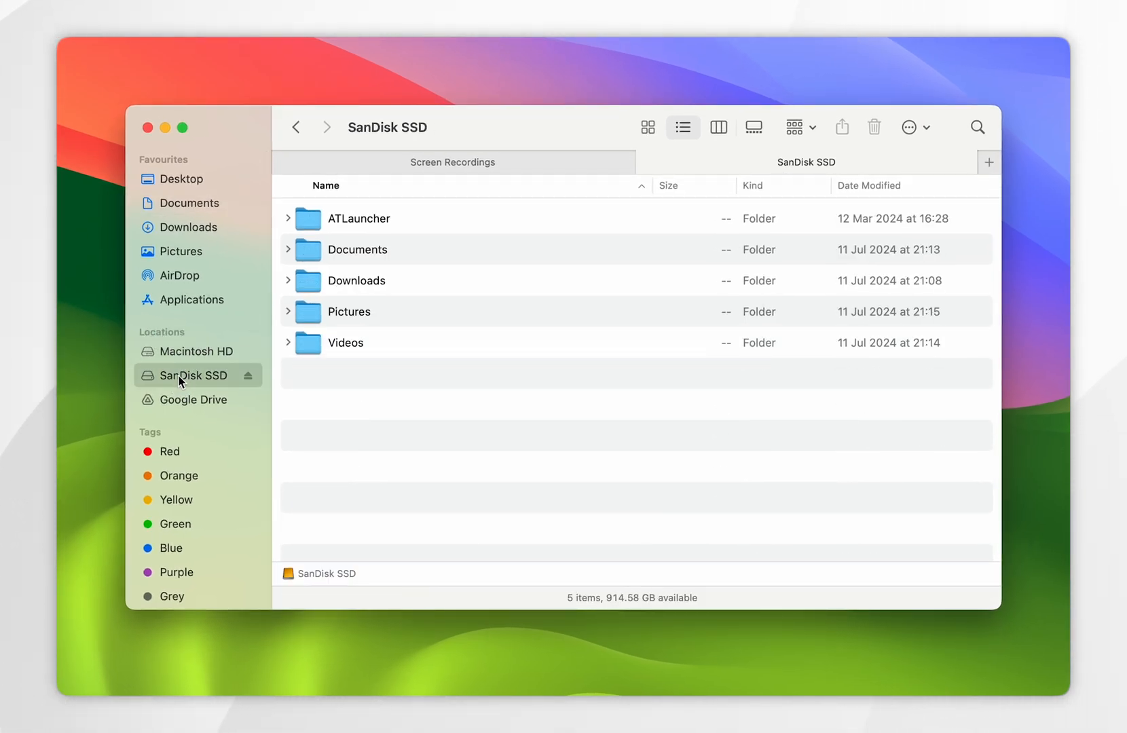
{"action": "mouse_move", "coordinate": [200, 362]}
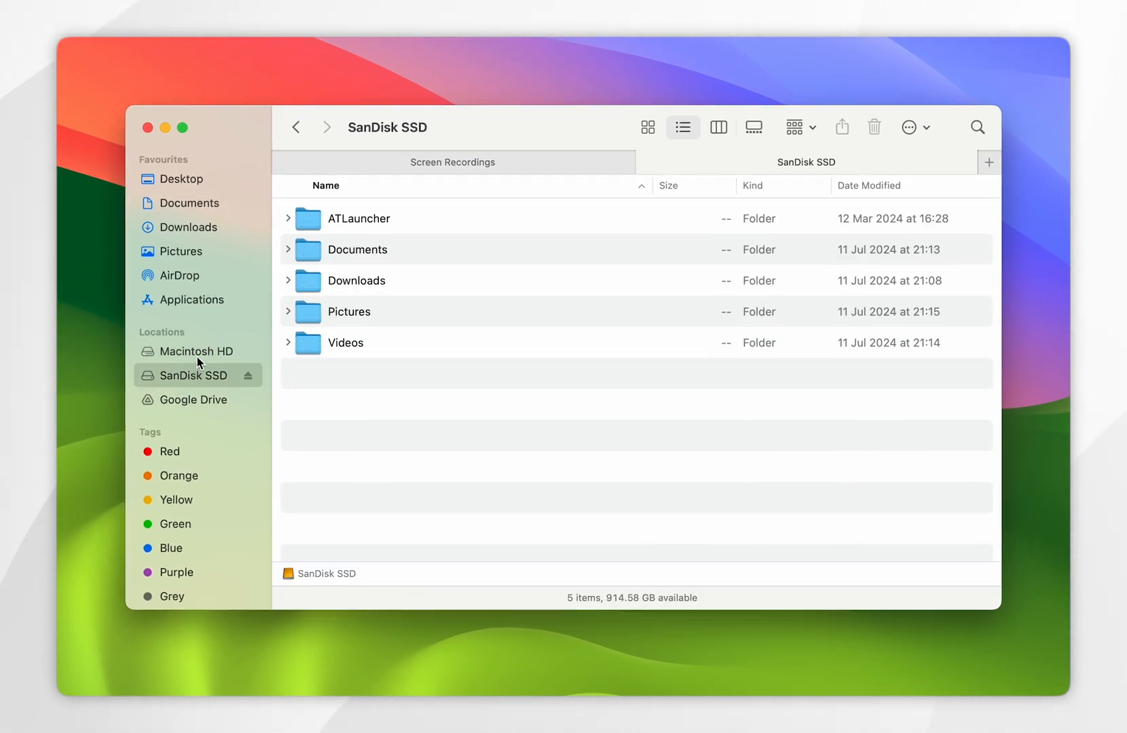
{"action": "mouse_move", "coordinate": [192, 189]}
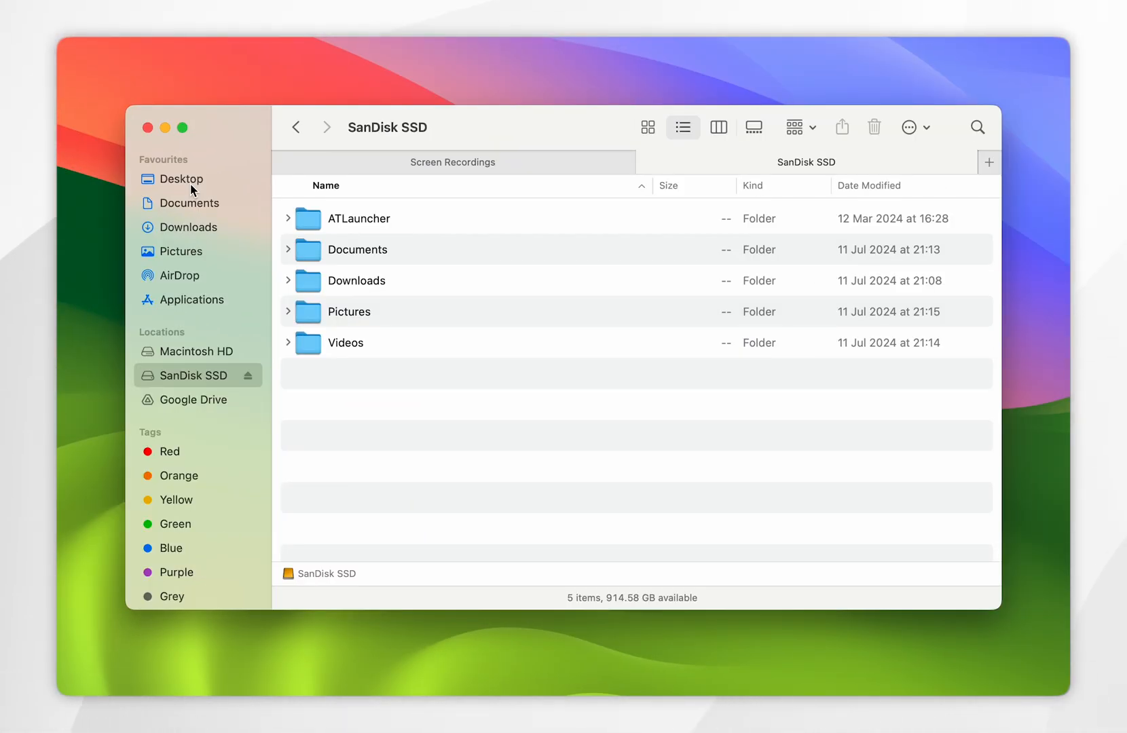
{"action": "mouse_move", "coordinate": [248, 383]}
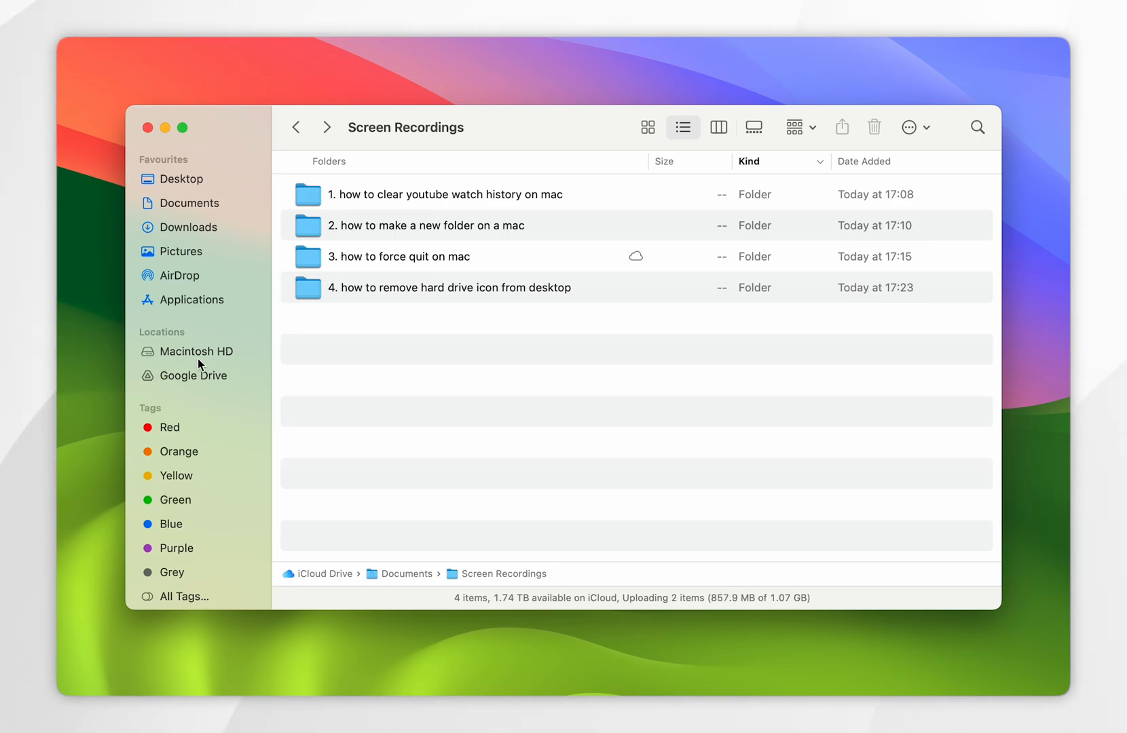
{"action": "mouse_move", "coordinate": [394, 373]}
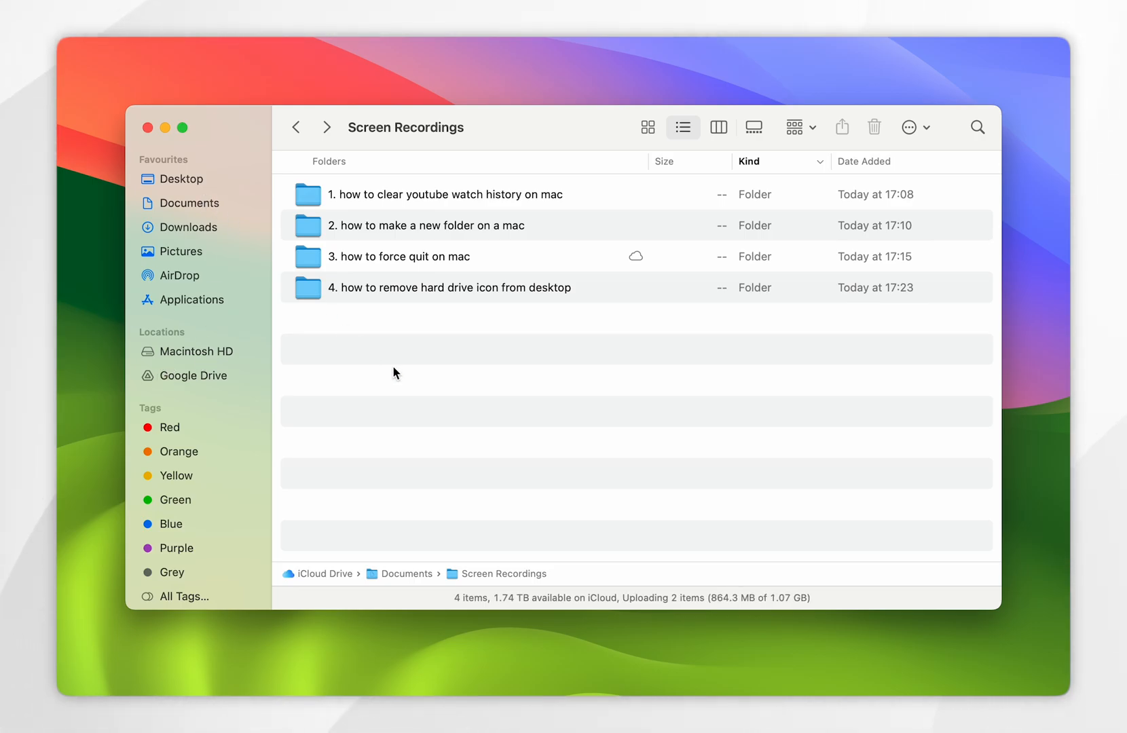